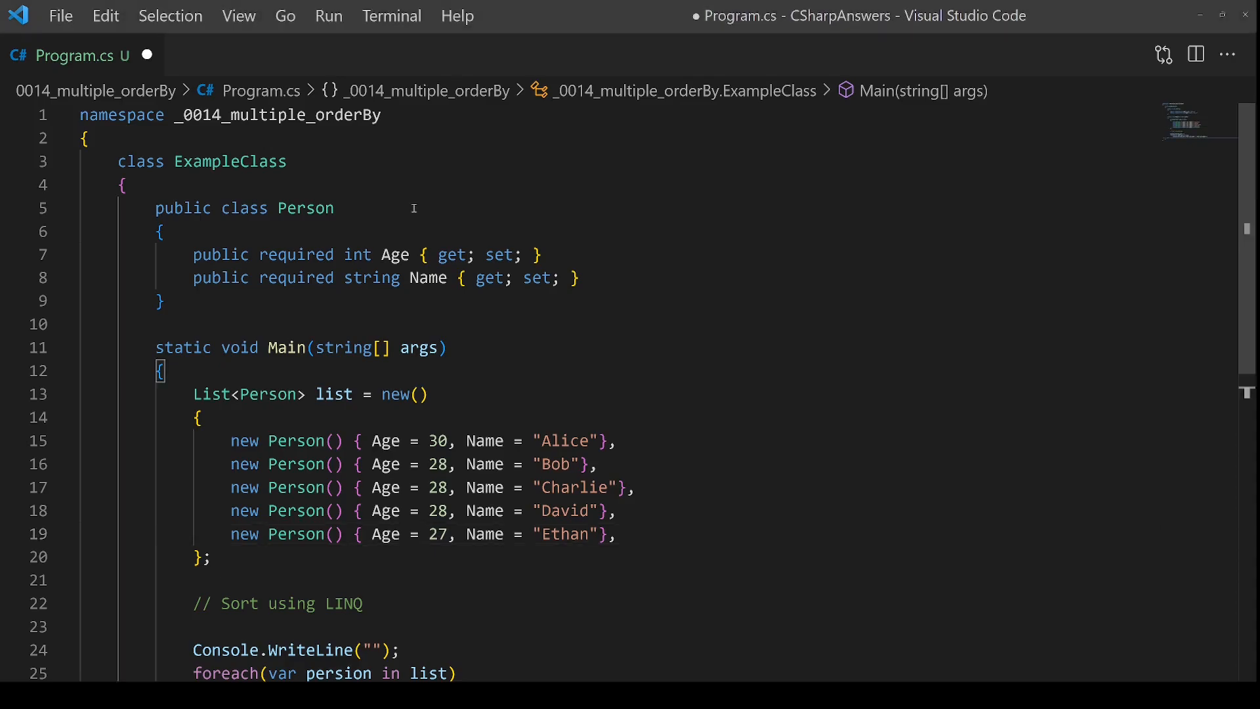
- Review the Person class, its Name property, and the five-person list
{"action": "left_click", "coordinate": [300, 208]}
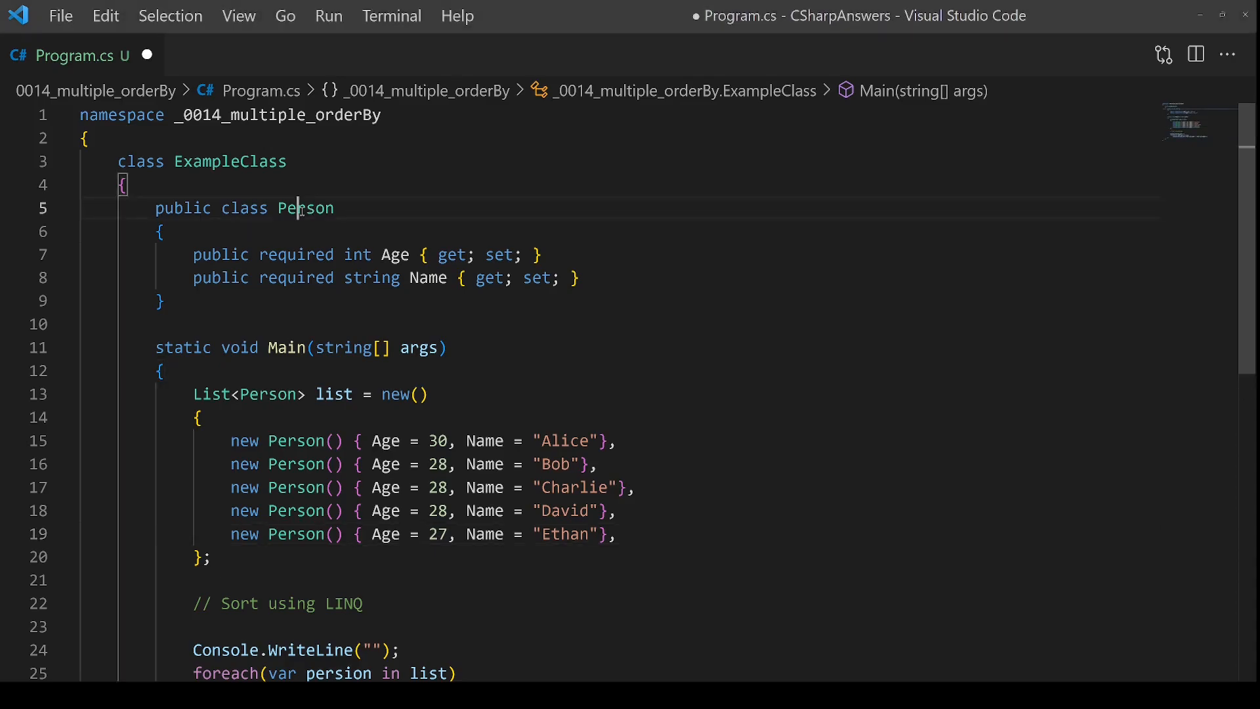
{"action": "left_click", "coordinate": [430, 279]}
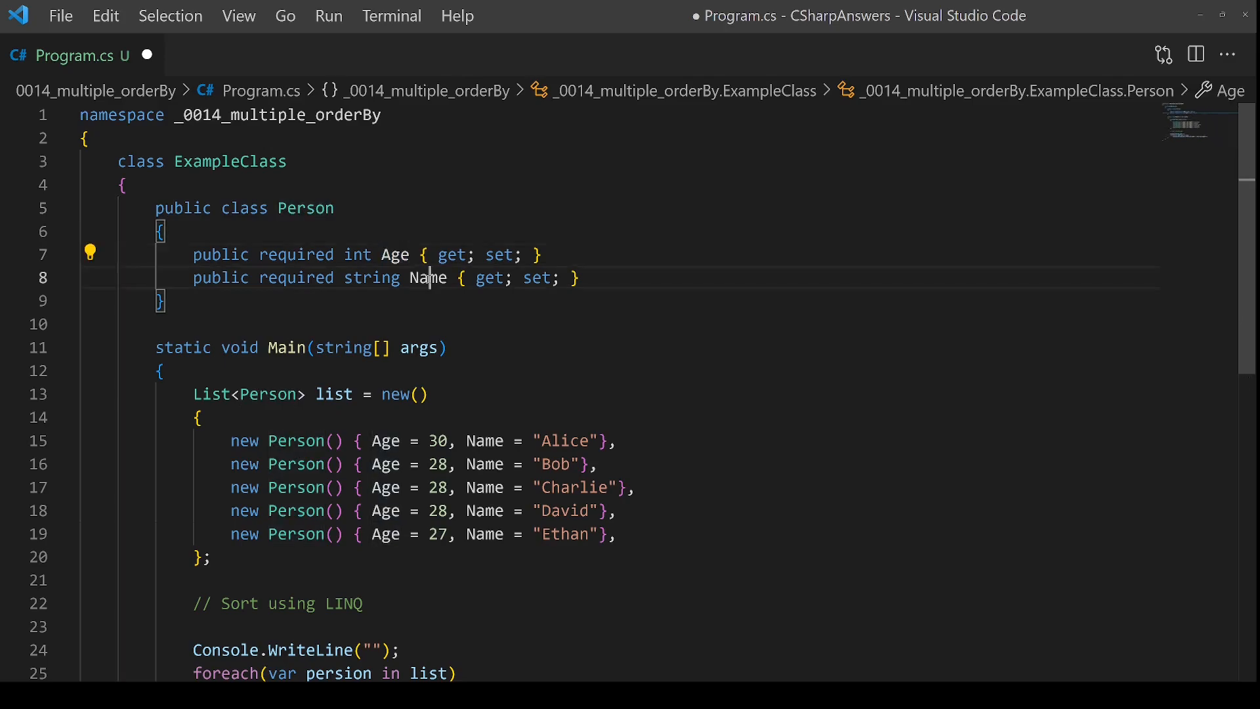
{"action": "scroll", "scroll_direction": "down", "scroll_amount": 3}
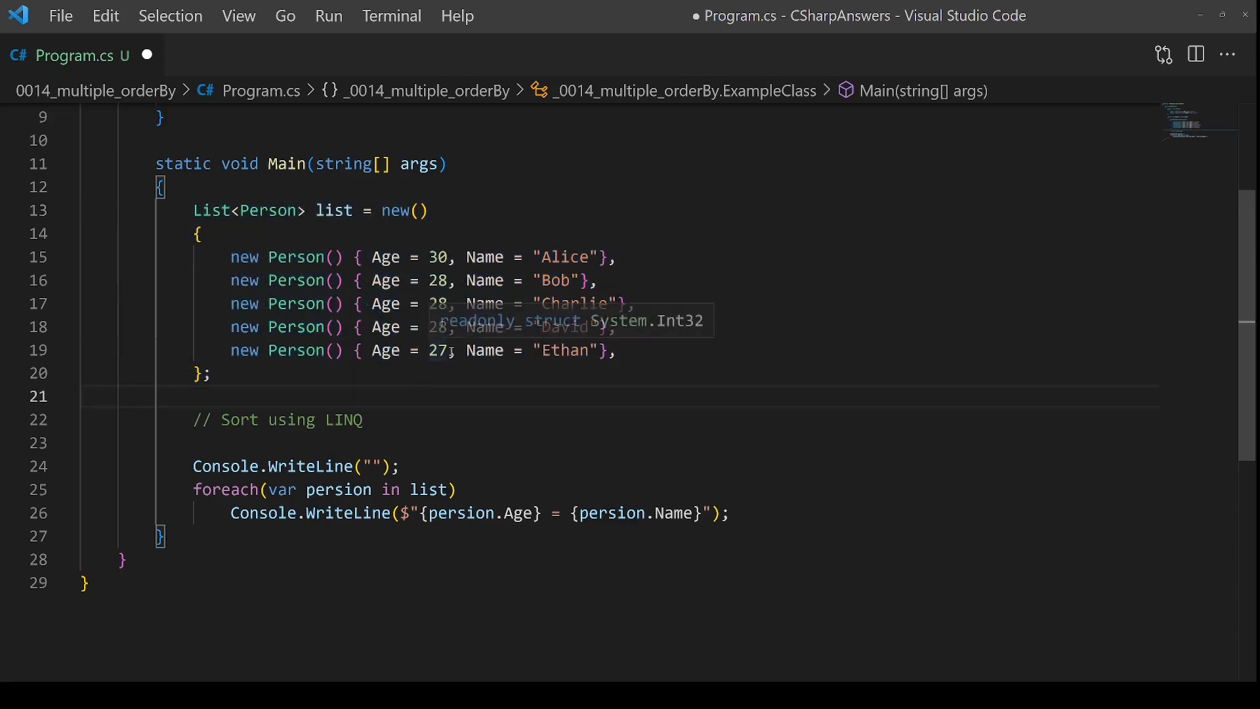
{"action": "mouse_move", "coordinate": [418, 241]}
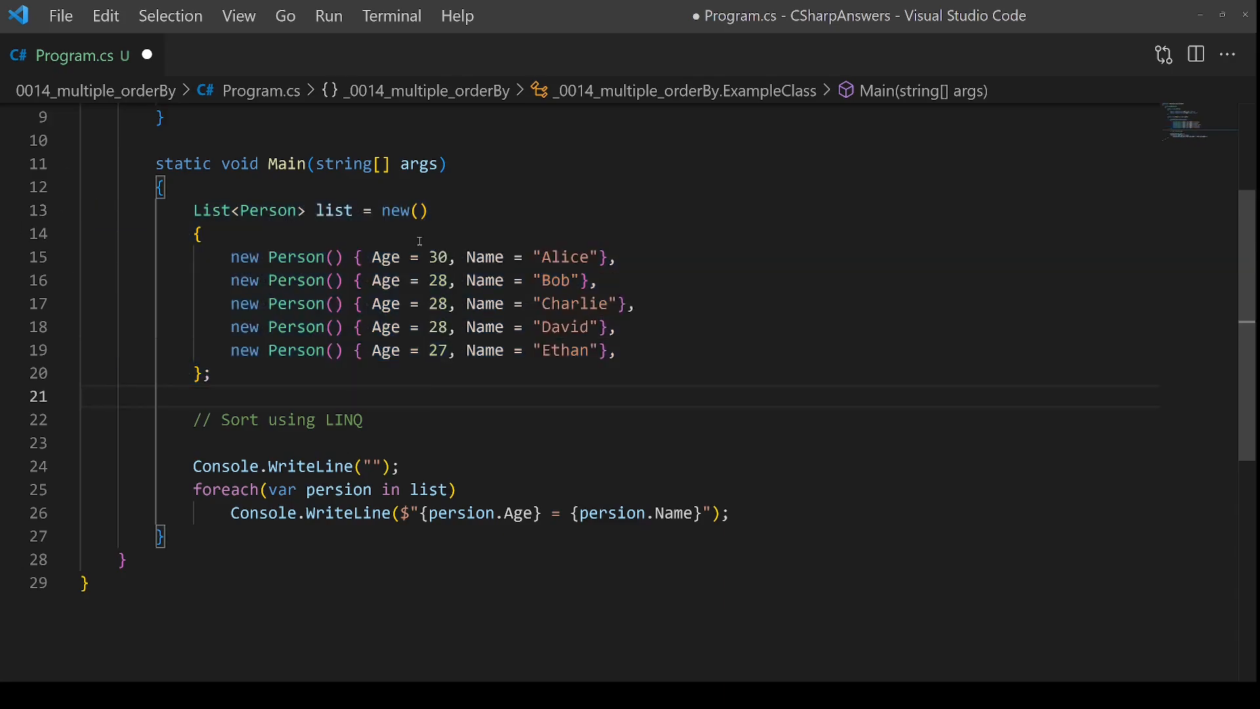
{"action": "mouse_move", "coordinate": [433, 257]}
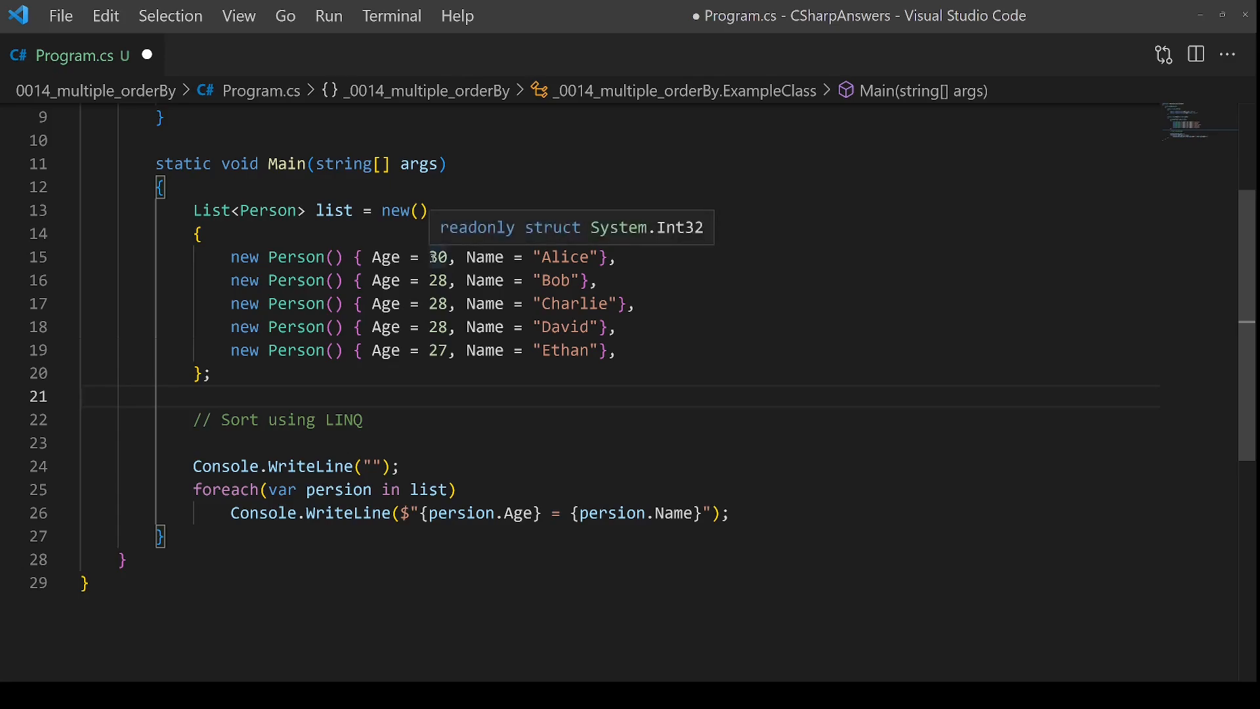
{"action": "mouse_move", "coordinate": [444, 406]}
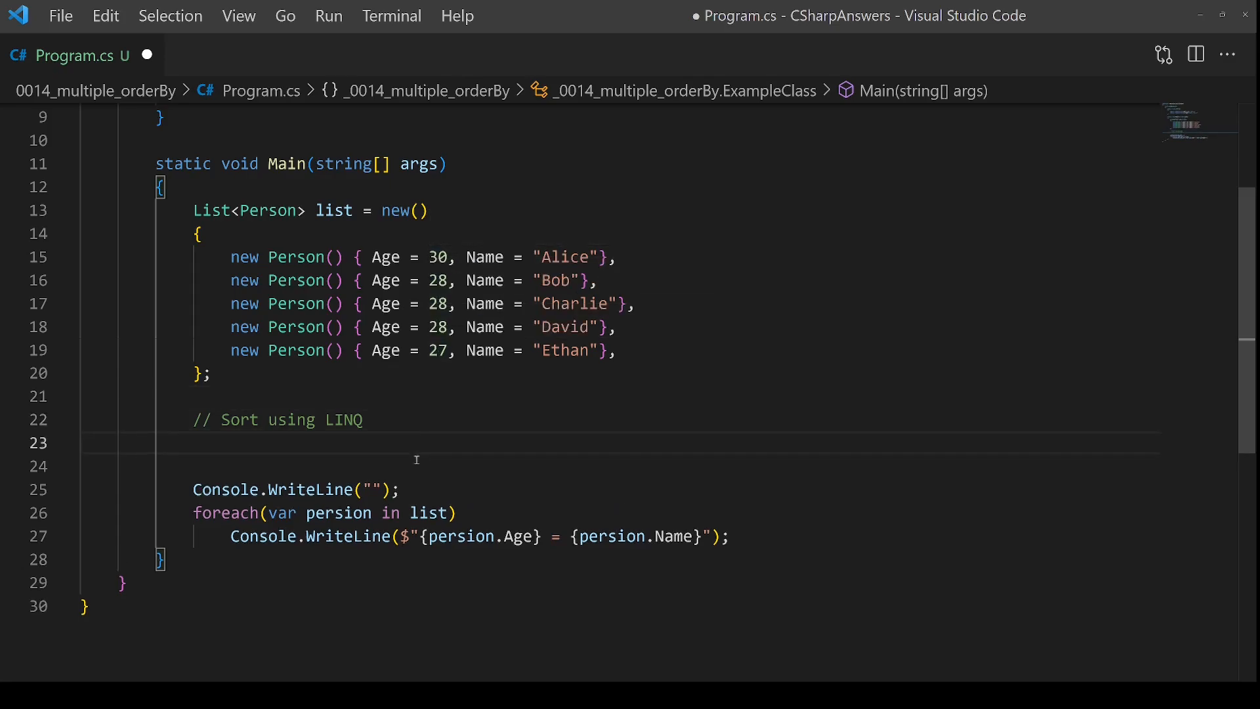
- Add list = list.OrderBy(p => p.Age).ToList(); to sort people by age
{"action": "type", "text": "list = list.OrderBy"}
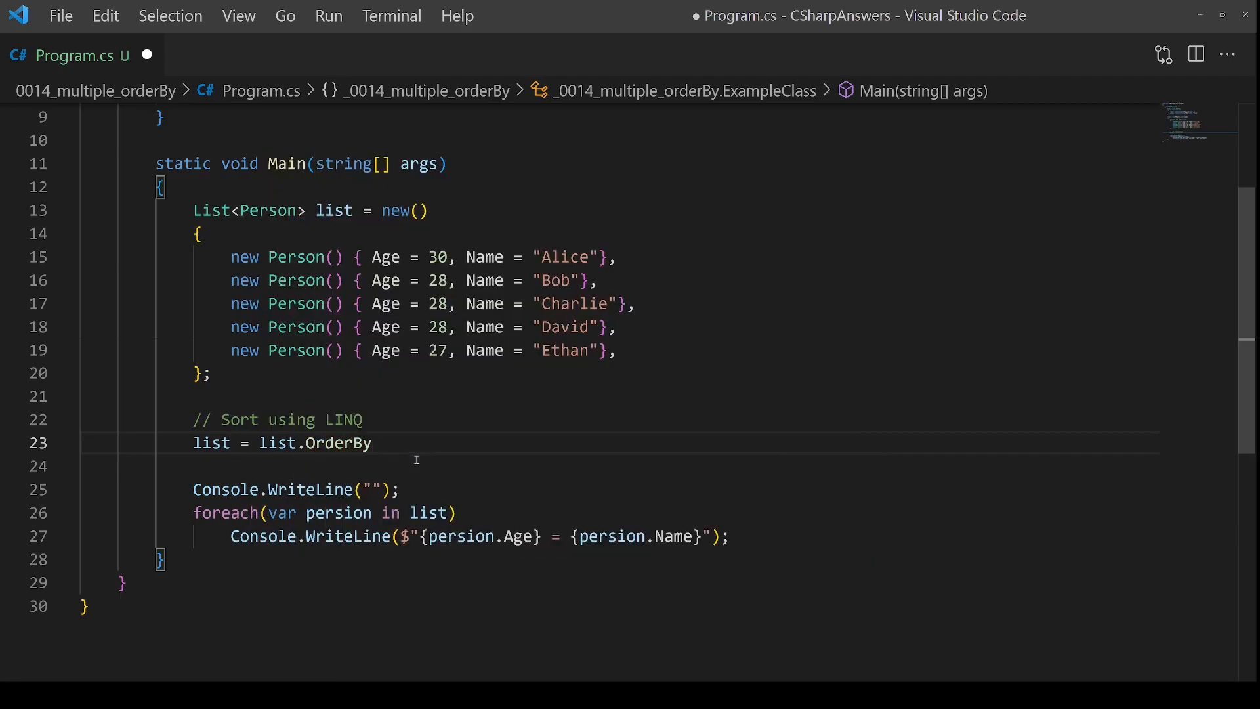
{"action": "type", "text": "(p => p"}
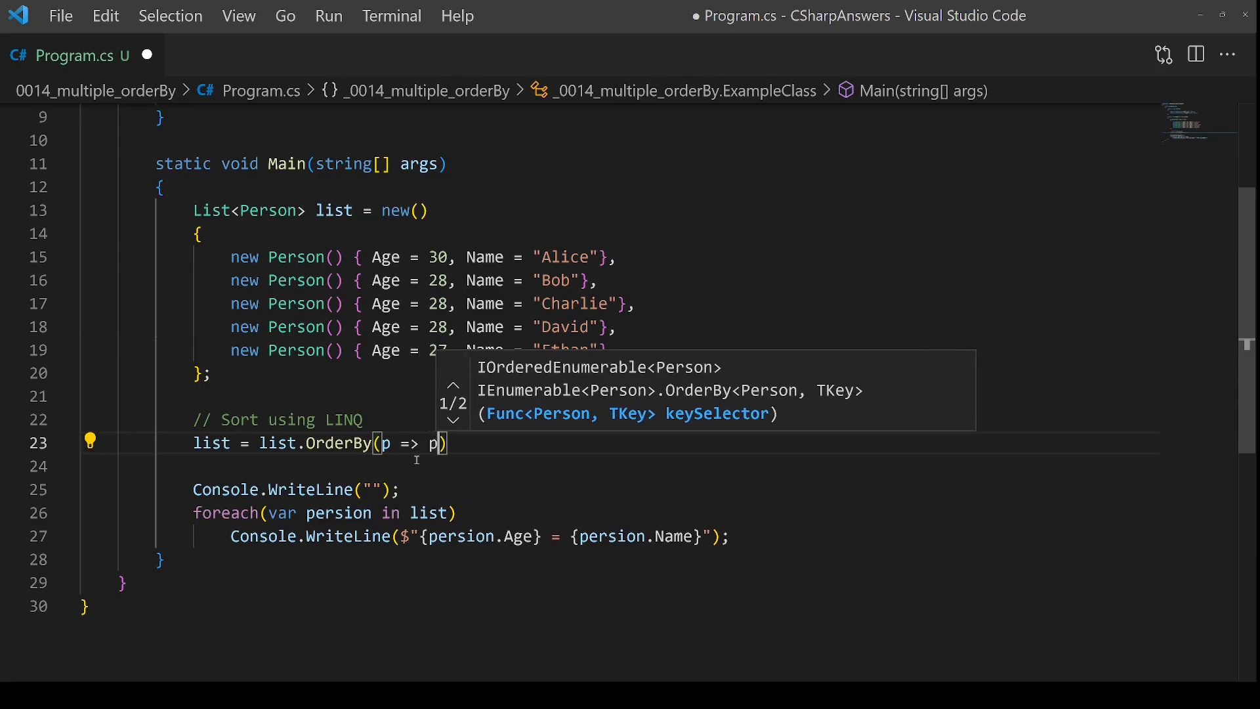
{"action": "type", "text": ".Age).To"}
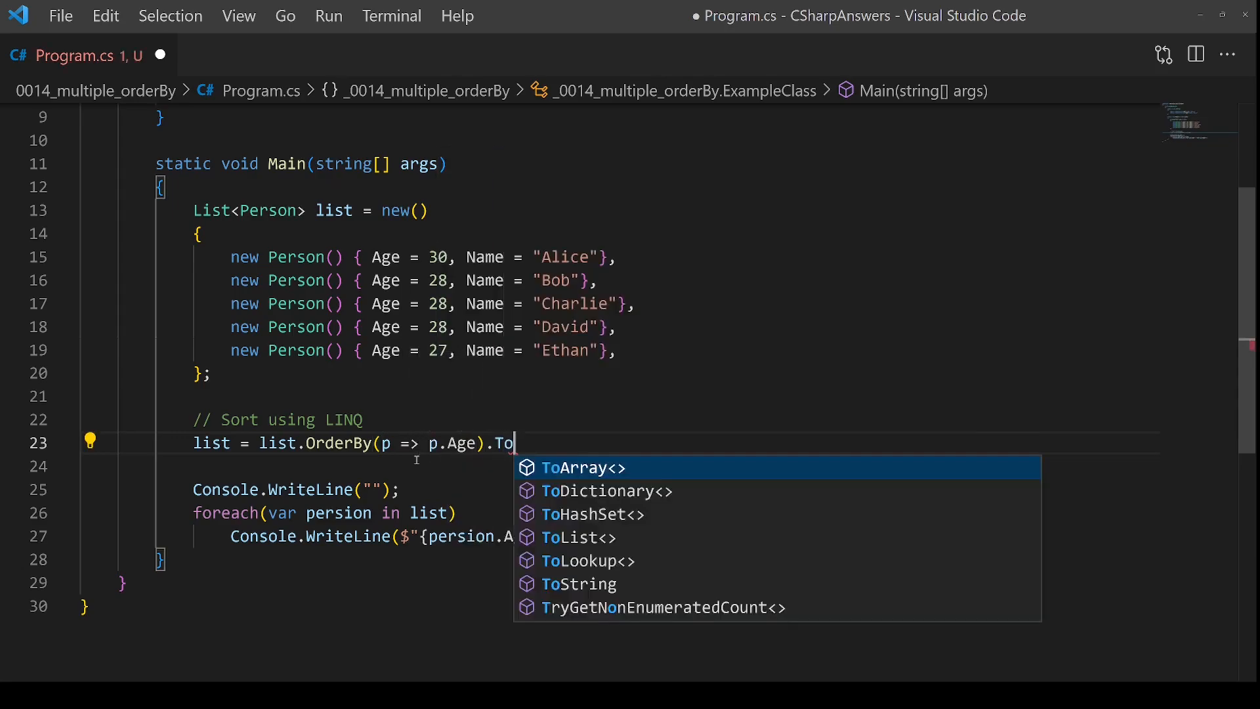
{"action": "left_click", "coordinate": [590, 537]}
{"action": "type", "text": "dotnet run"}
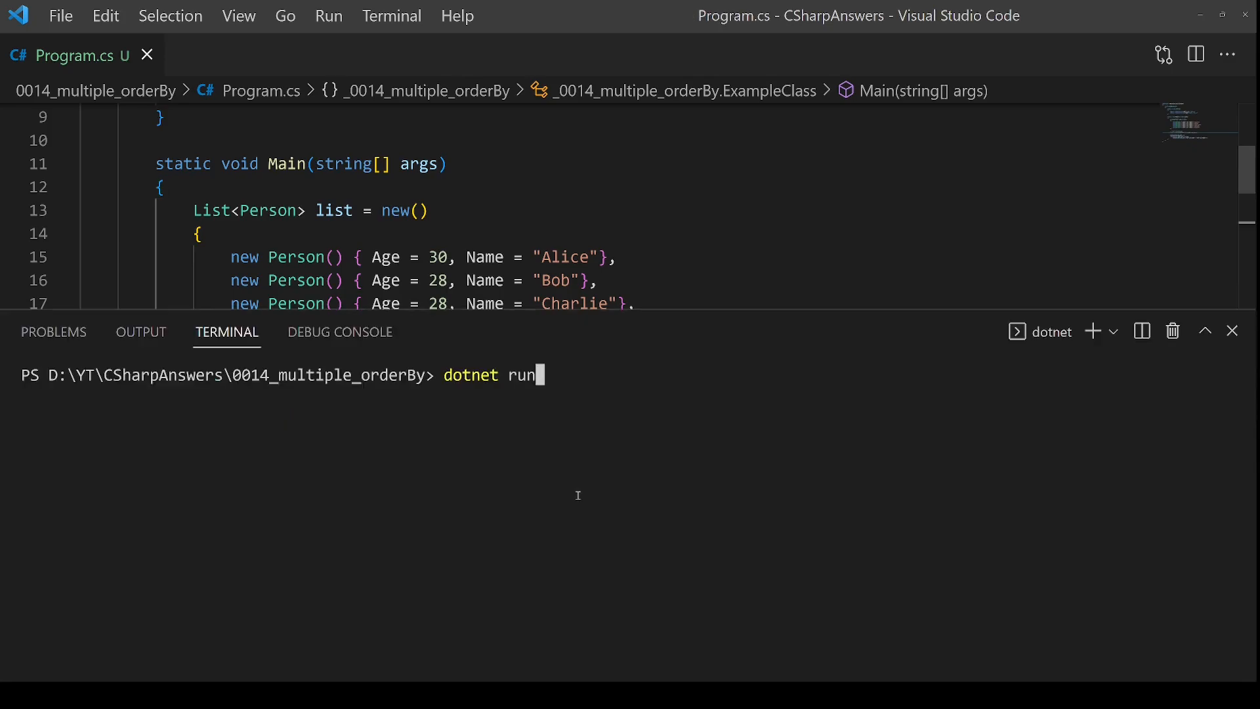
- Run dotnet run, check Ethan 27 first and Alice 30 last, then close the terminal
{"action": "key", "text": "Return"}
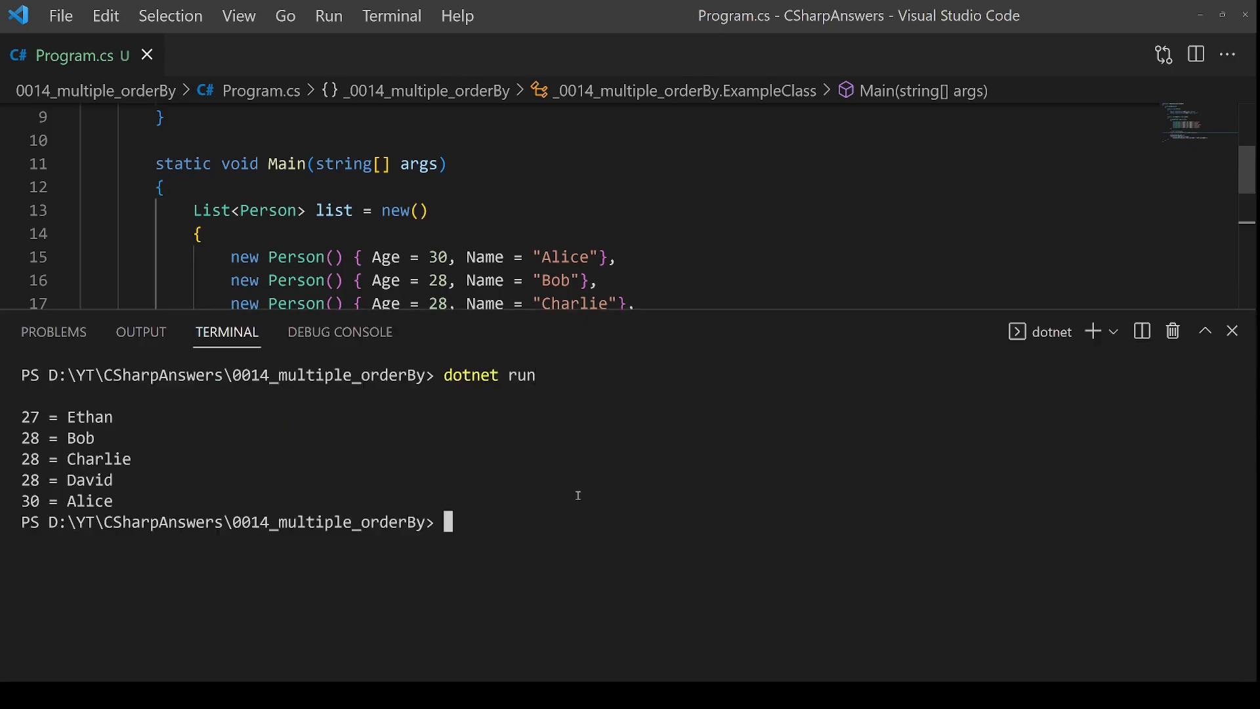
{"action": "double_click", "coordinate": [29, 416]}
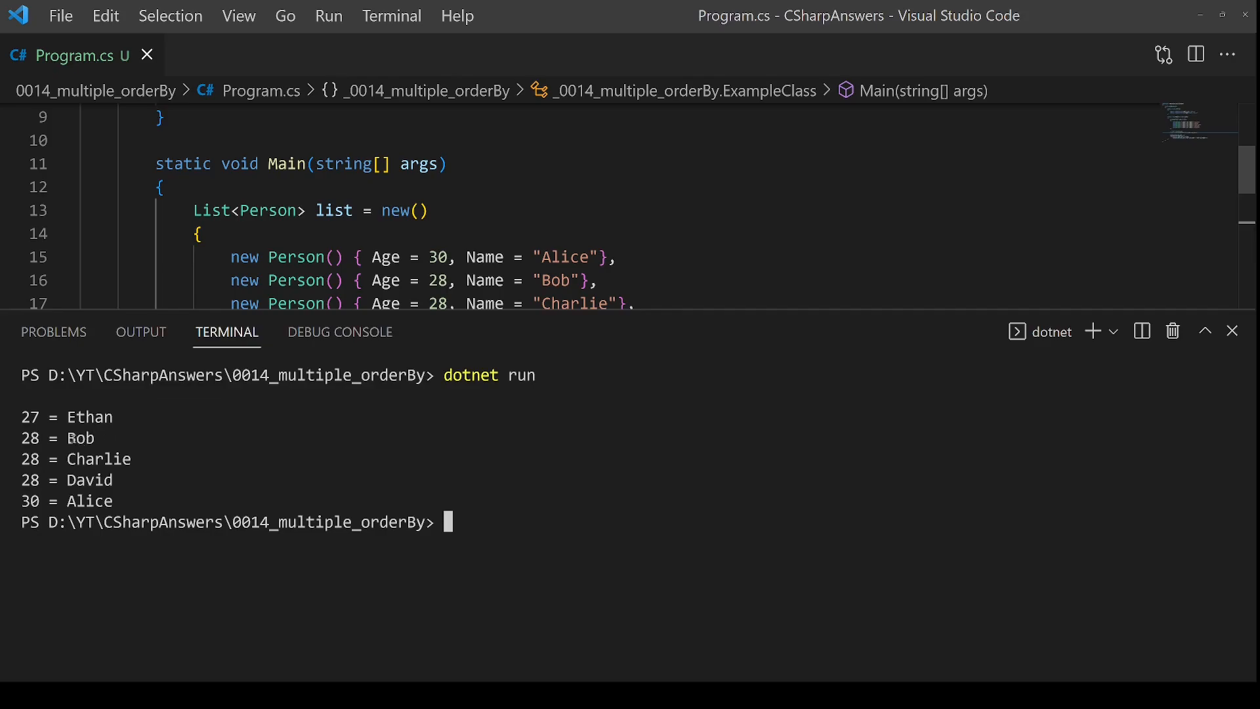
{"action": "double_click", "coordinate": [99, 458]}
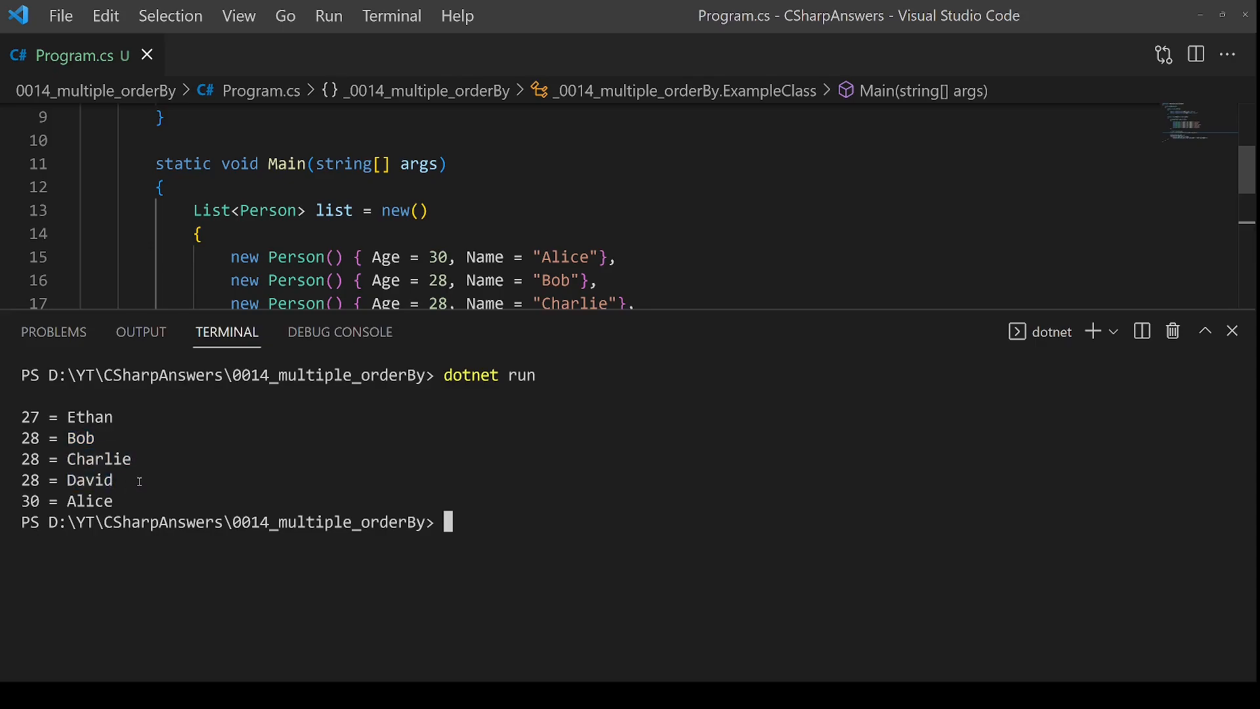
{"action": "left_click", "coordinate": [1233, 331]}
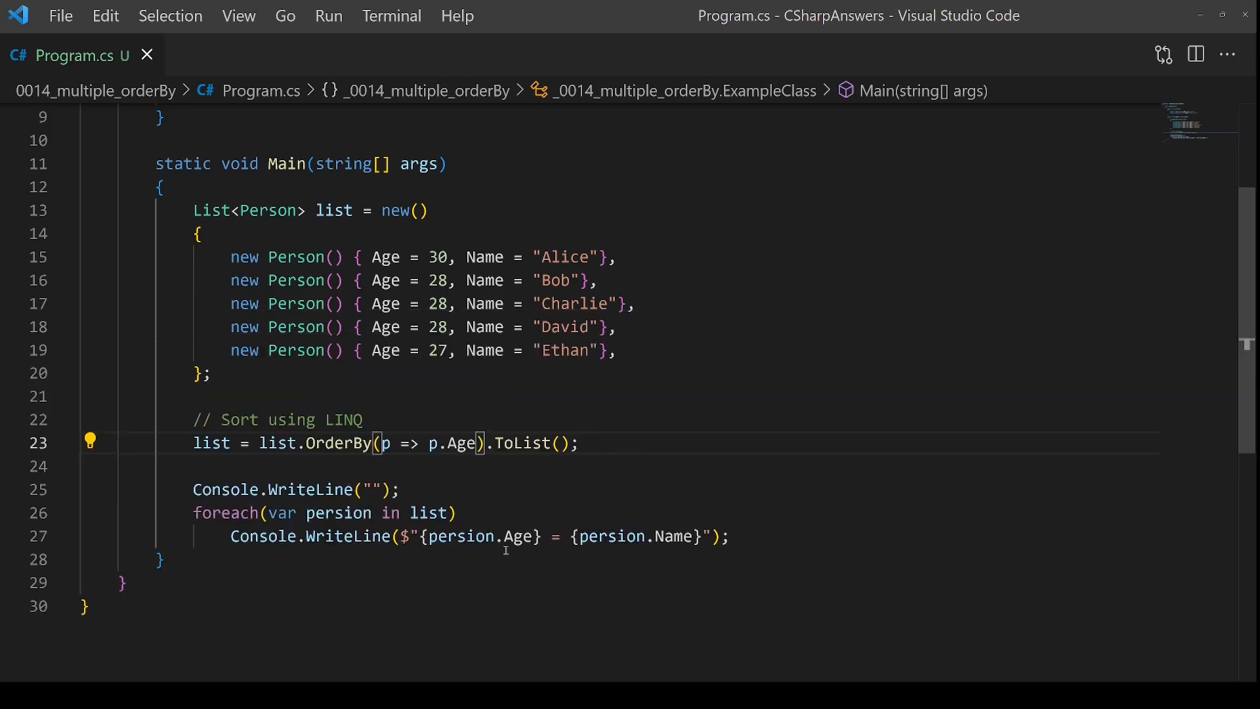
- Chain .ThenByDescending(p => p.Name) after OrderBy(p => p.Age)
{"action": "type", "text": "."}
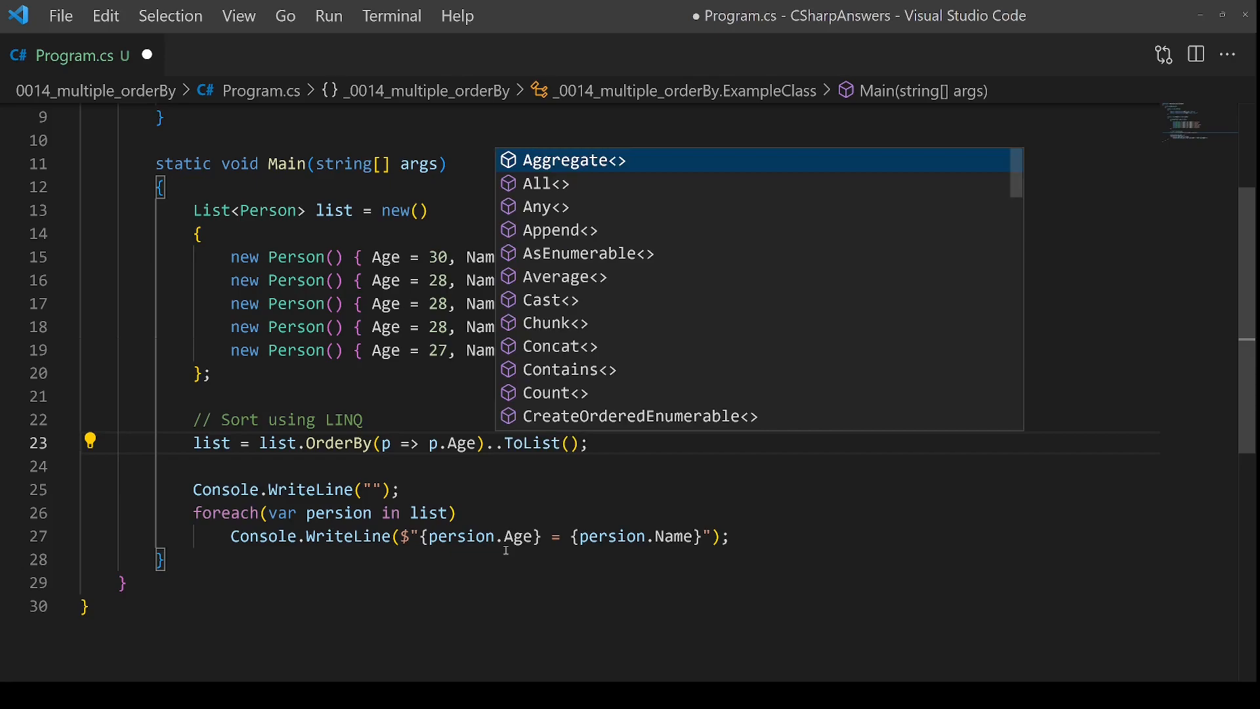
{"action": "type", "text": "then"}
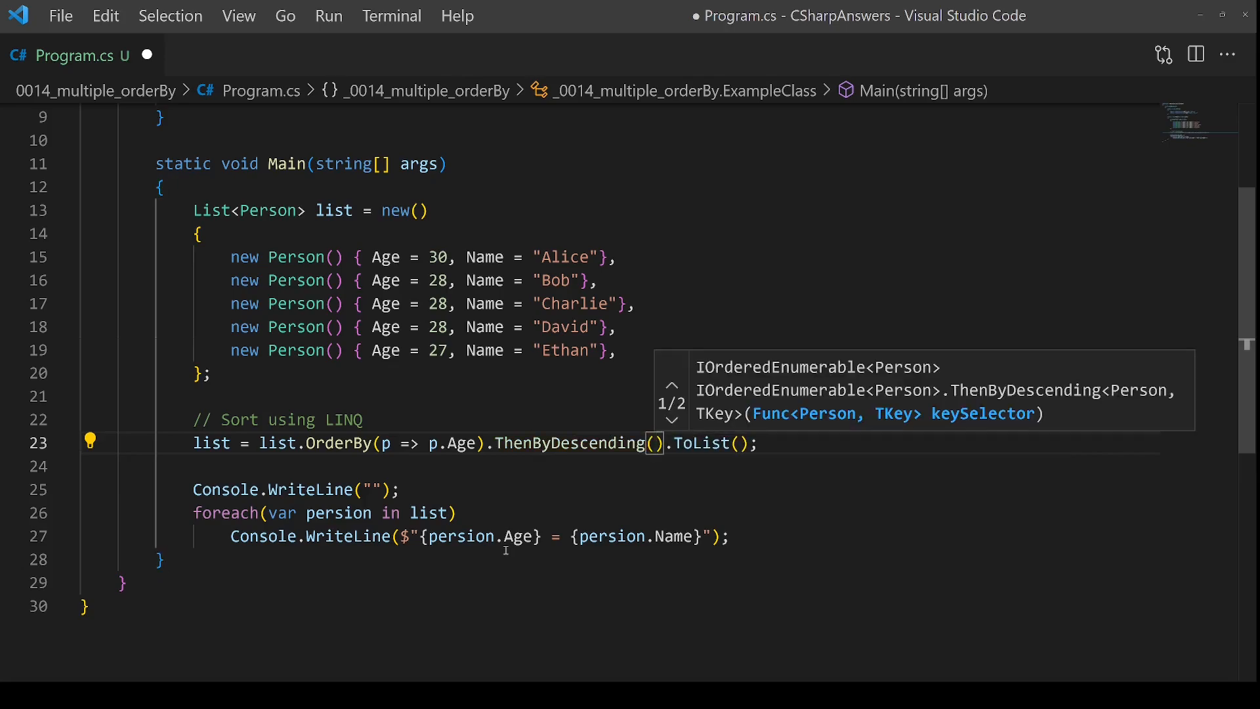
{"action": "type", "text": "p =>"}
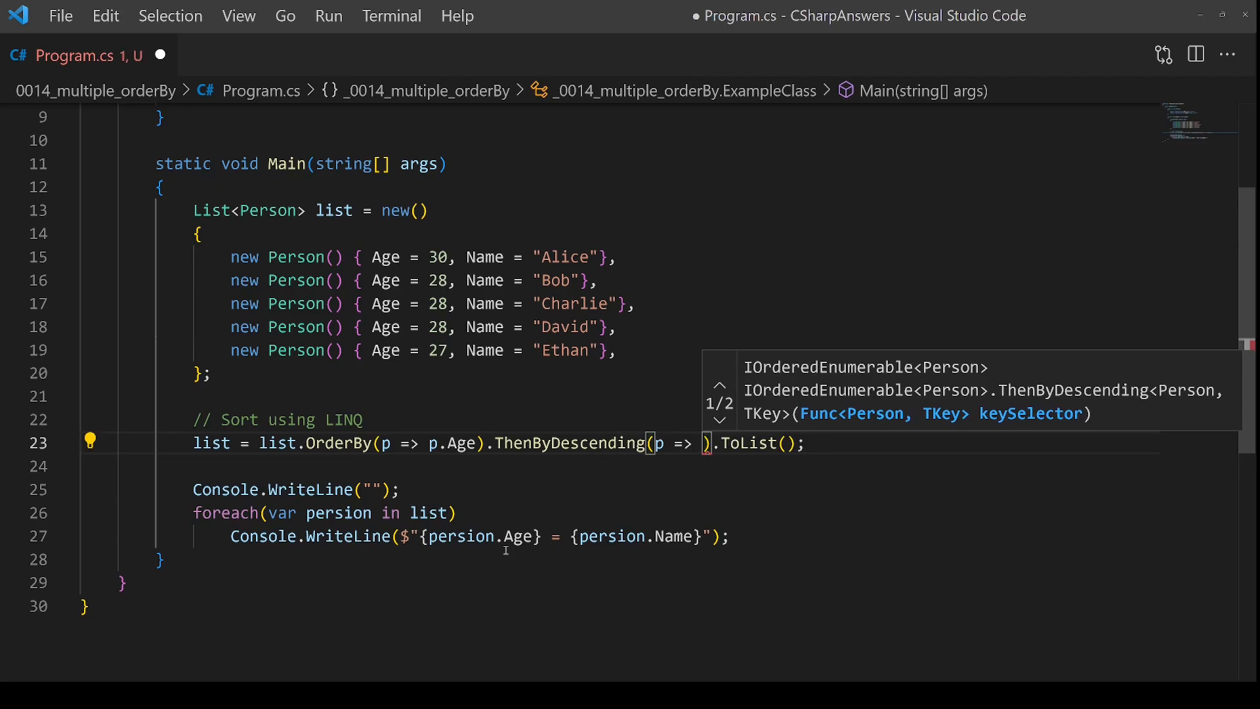
{"action": "type", "text": "p.Name"}
{"action": "type", "text": "dotnet run"}
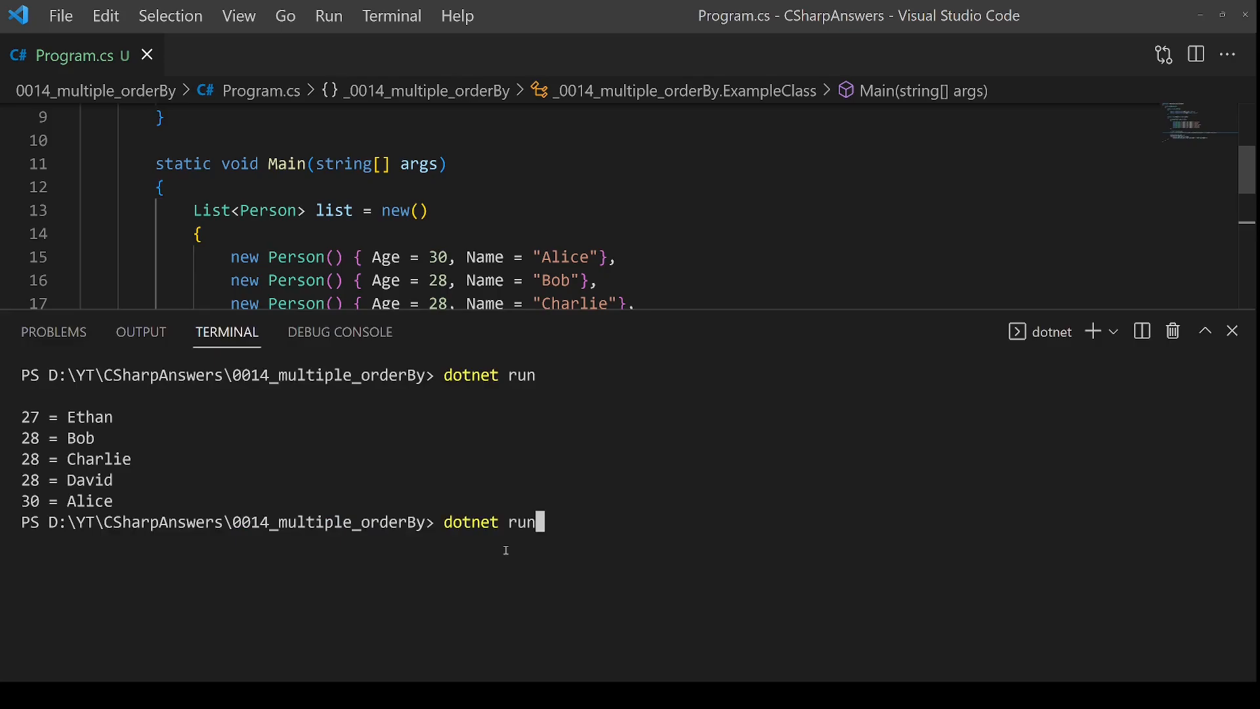
- Rerun the program and compare the 28-year-olds' order: David, Charlie, Bob
{"action": "key", "text": "Return"}
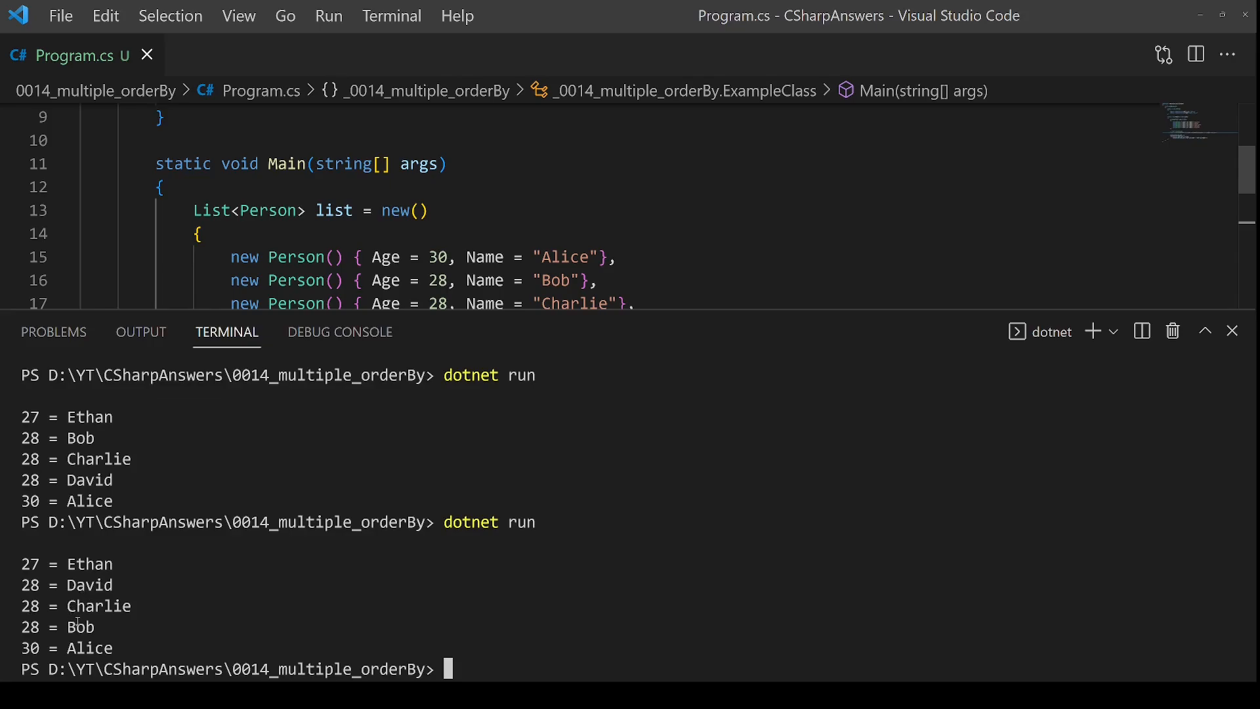
{"action": "double_click", "coordinate": [96, 605]}
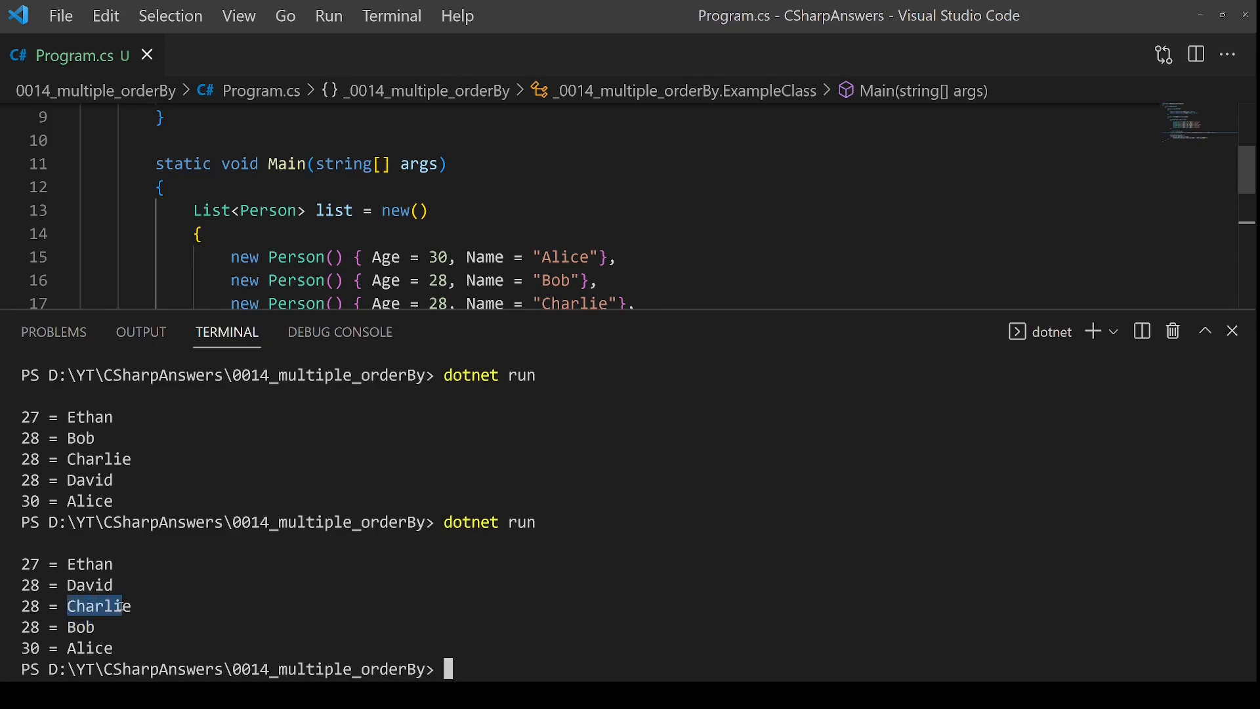
{"action": "double_click", "coordinate": [90, 584]}
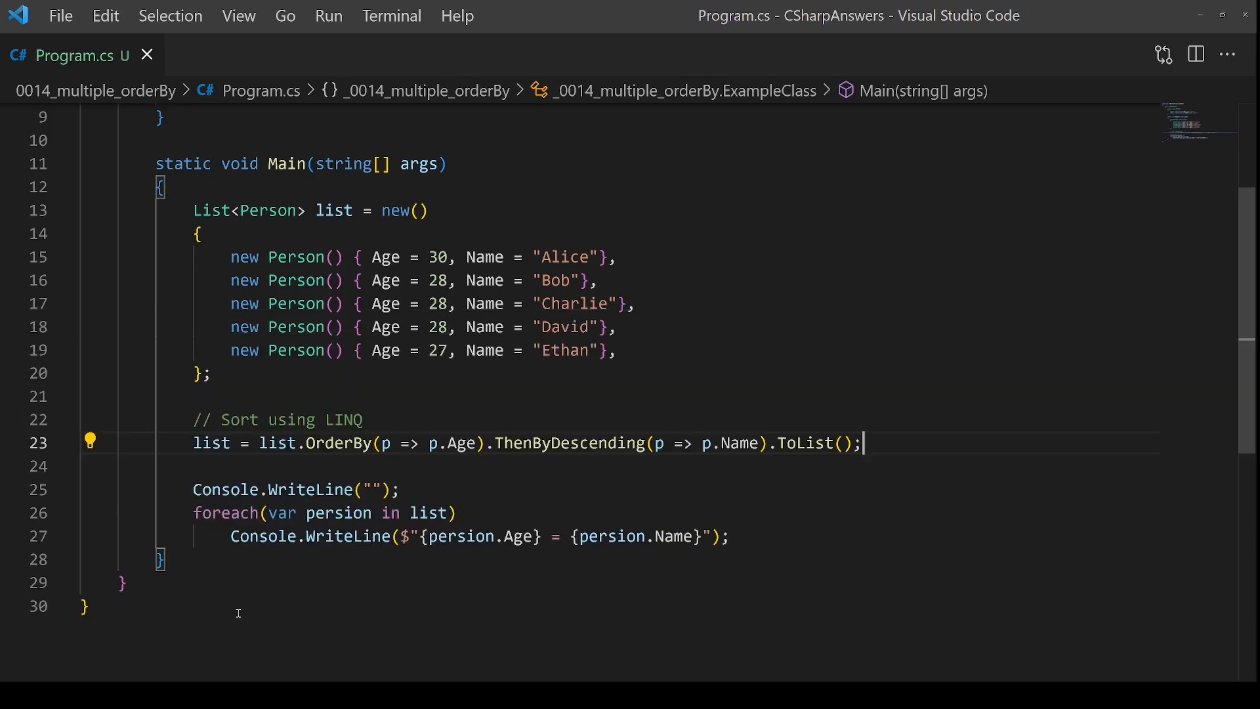
{"action": "mouse_move", "coordinate": [396, 597]}
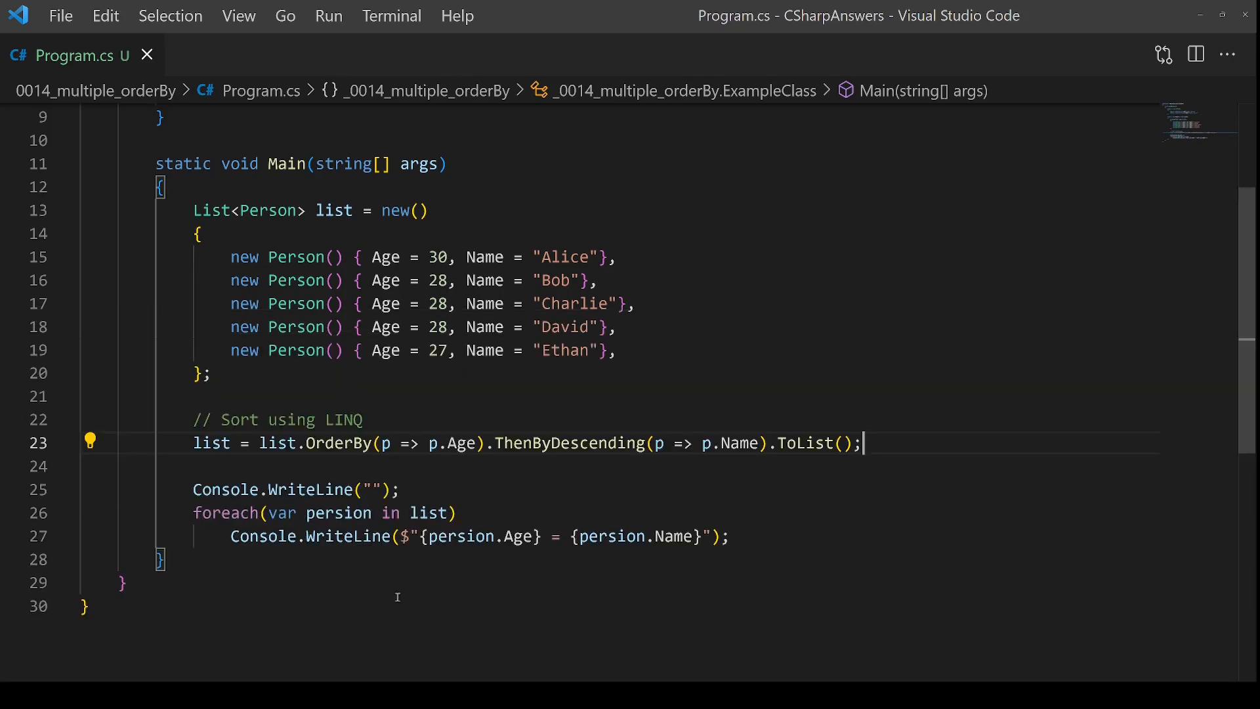
{"action": "mouse_move", "coordinate": [542, 464]}
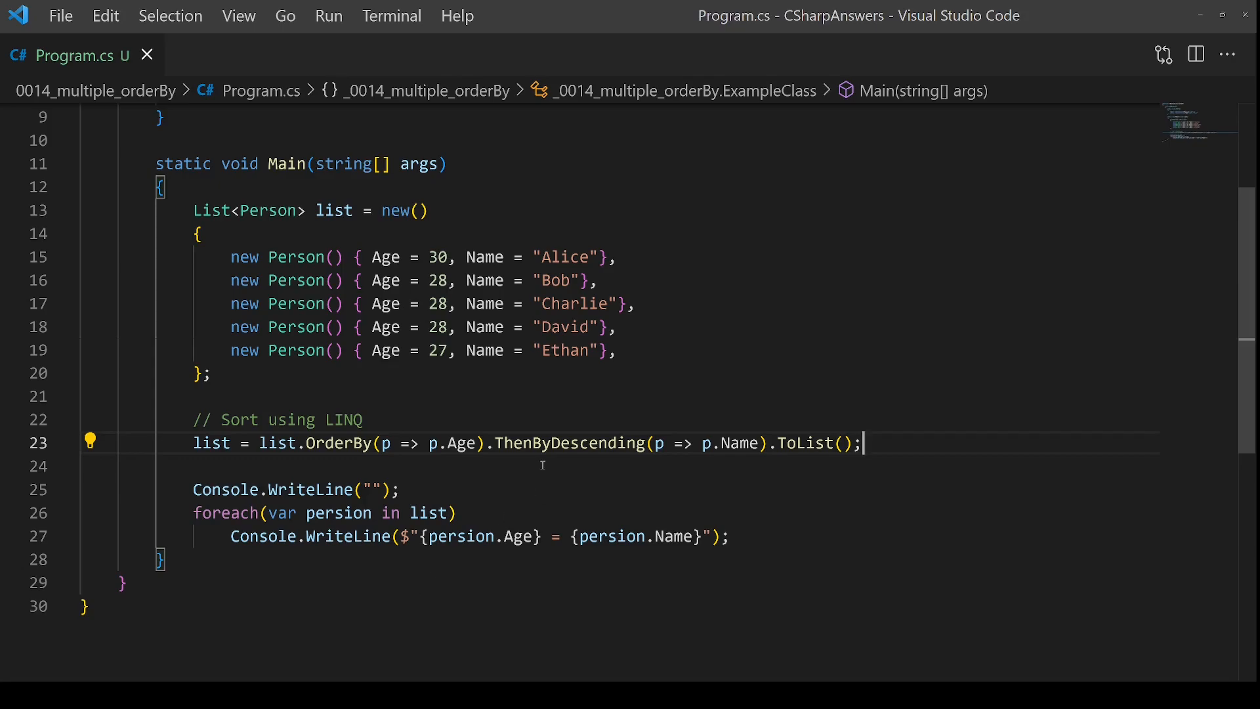
{"action": "mouse_move", "coordinate": [544, 480]}
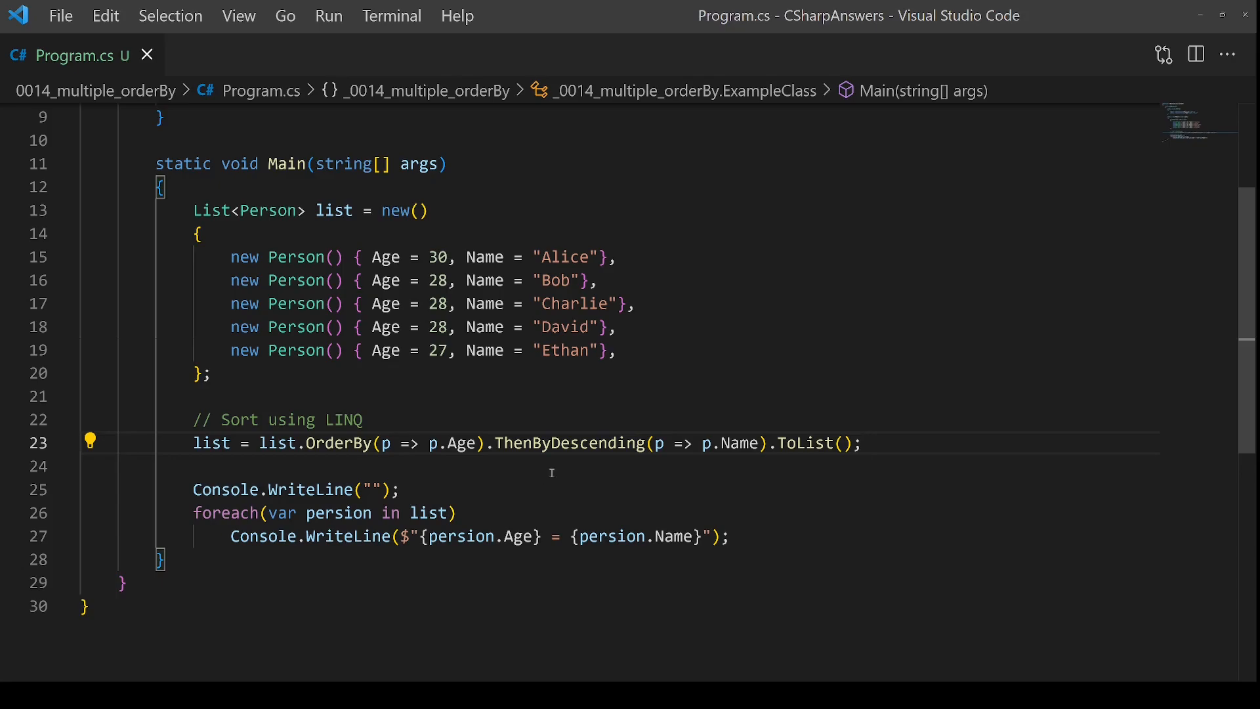
{"action": "mouse_move", "coordinate": [570, 483]}
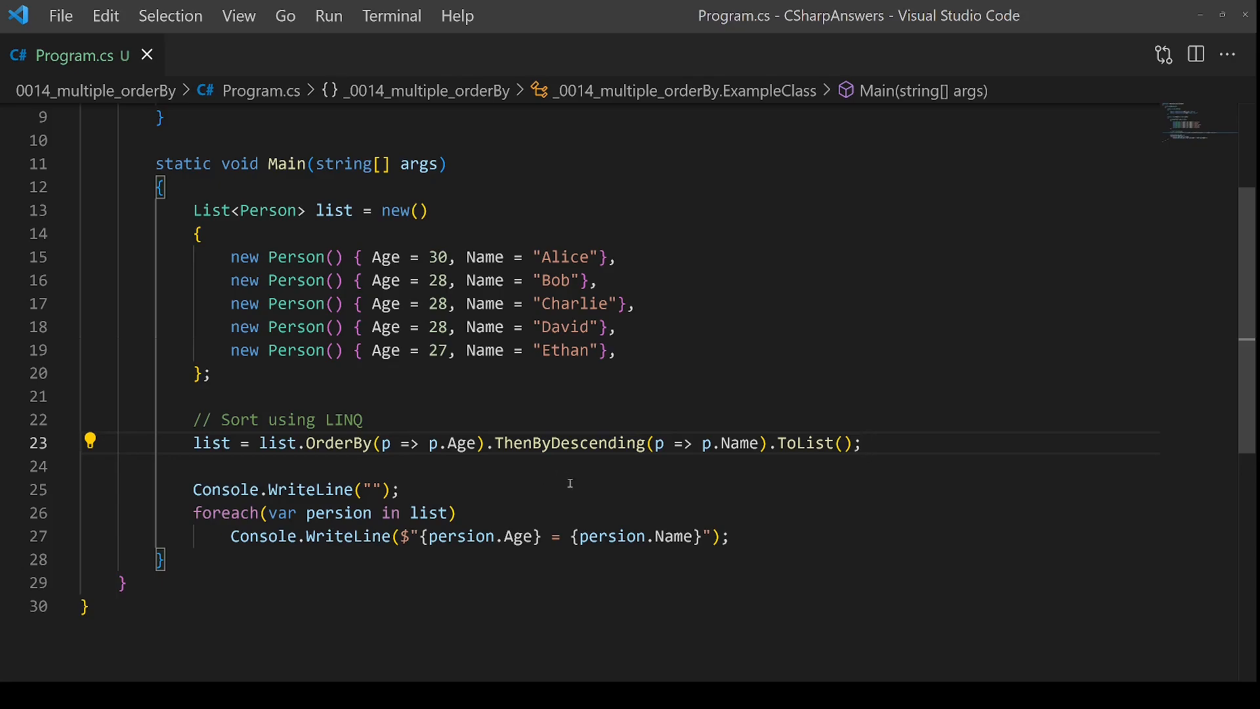